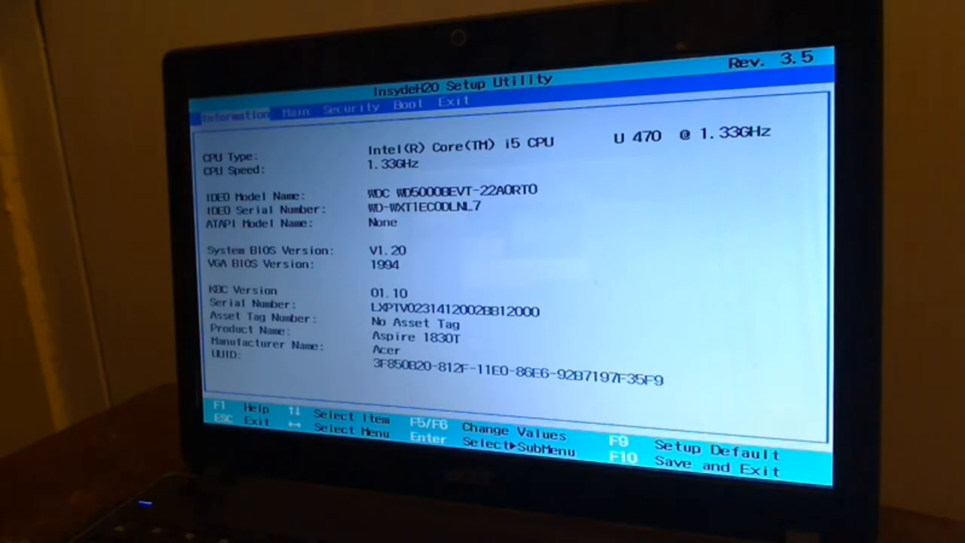
Step through the Security tab to the Boot tab, check the CD-ROM drive is first, and boot.
{"action": "key", "text": "Right"}
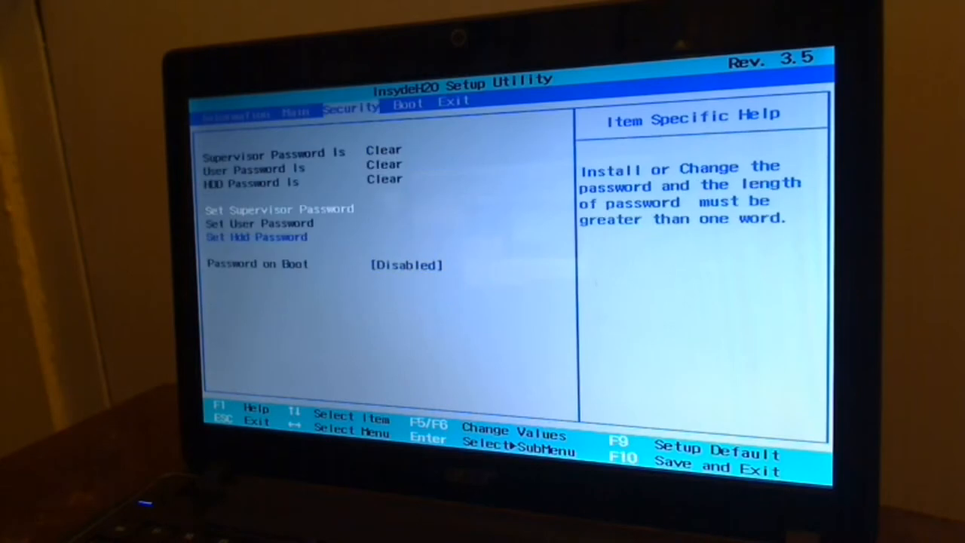
{"action": "key", "text": "right"}
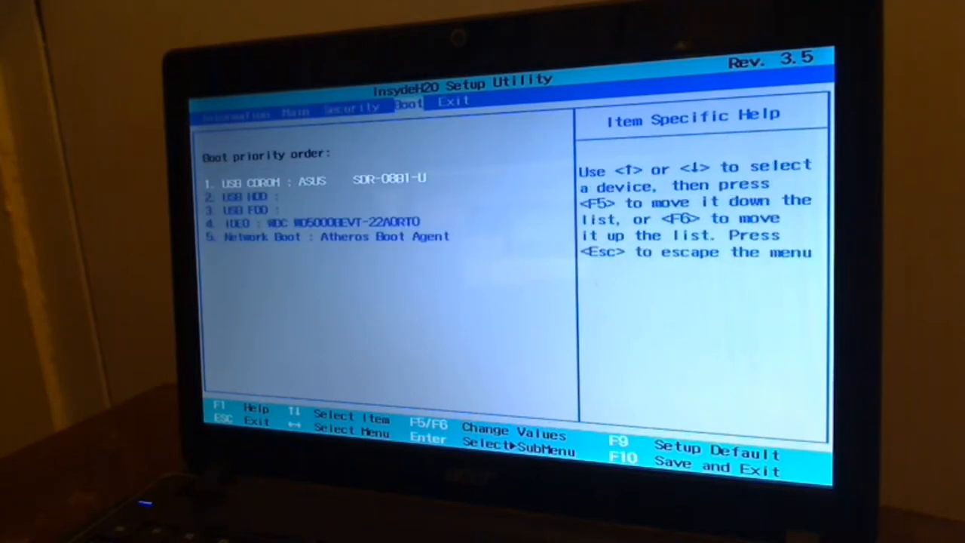
{"action": "key", "text": "Down"}
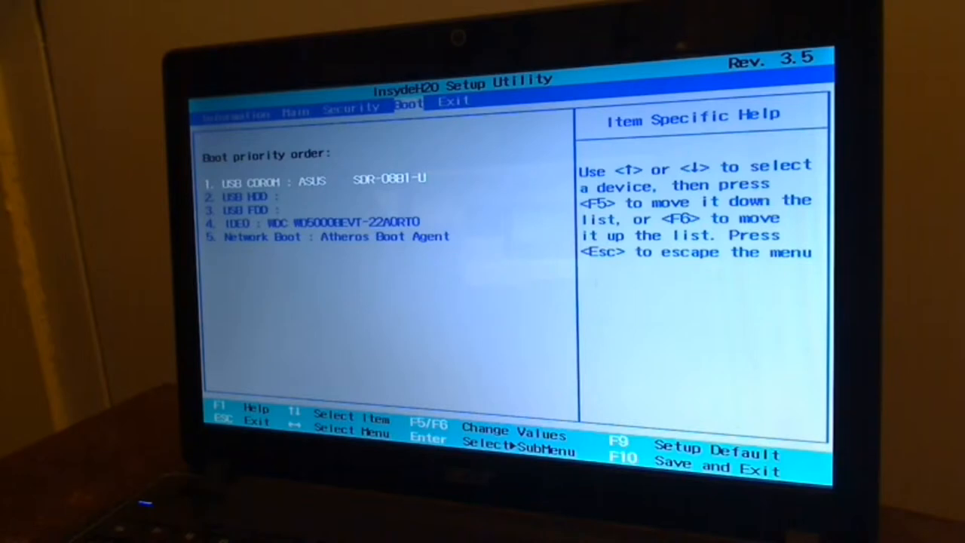
{"action": "key", "text": "down"}
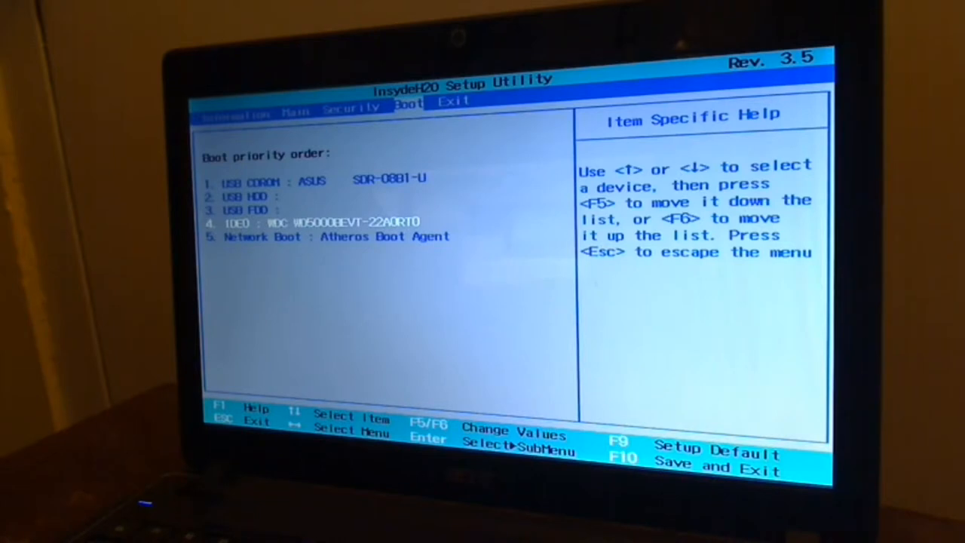
{"action": "key", "text": "up"}
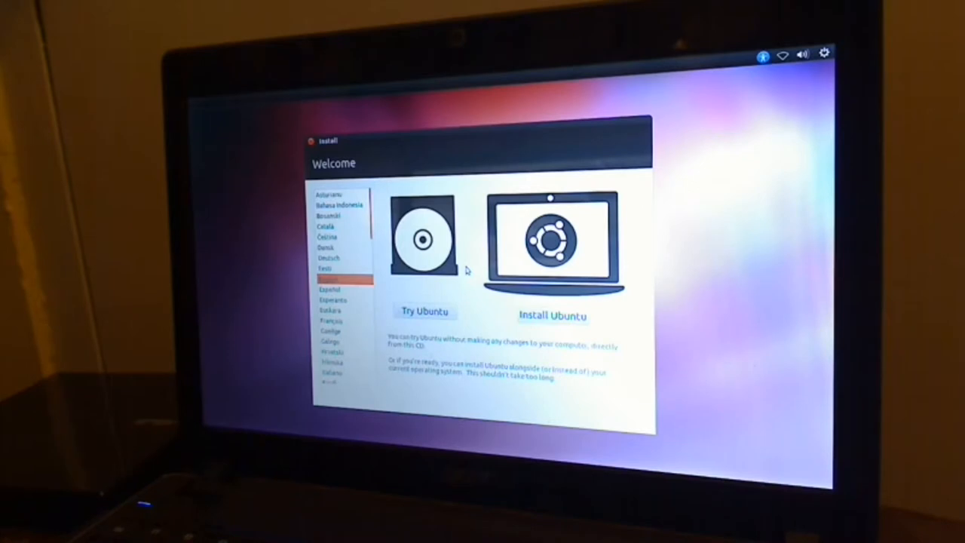
{"action": "mouse_move", "coordinate": [582, 282]}
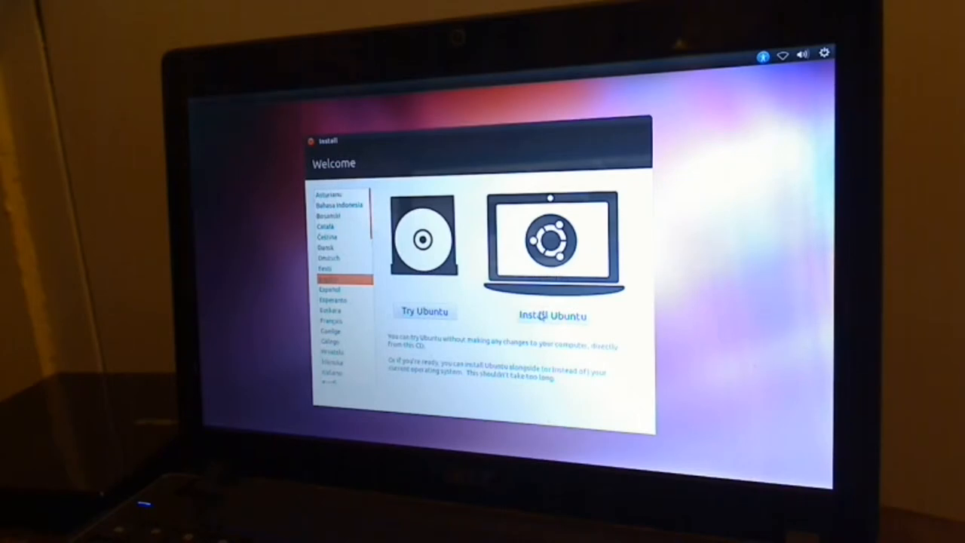
{"action": "mouse_move", "coordinate": [398, 300]}
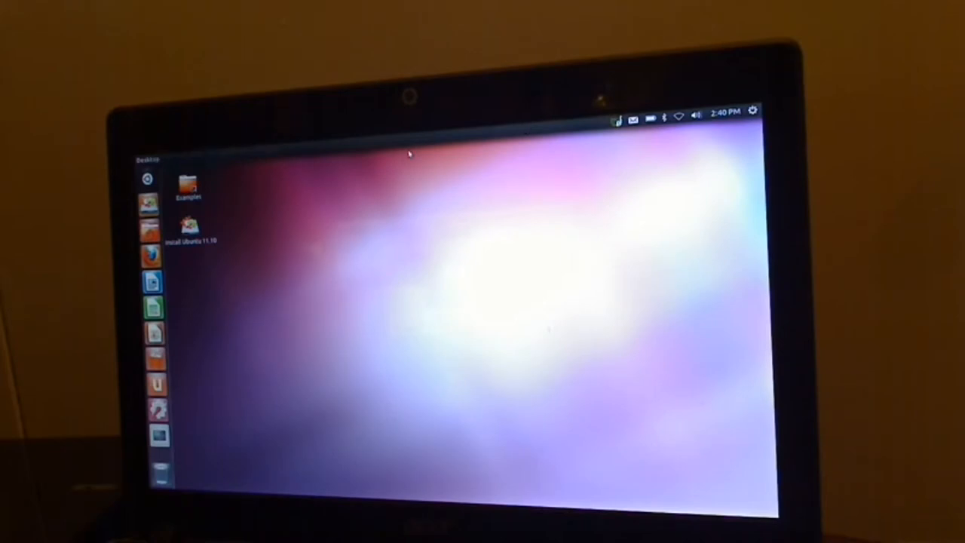
{"action": "mouse_move", "coordinate": [662, 215]}
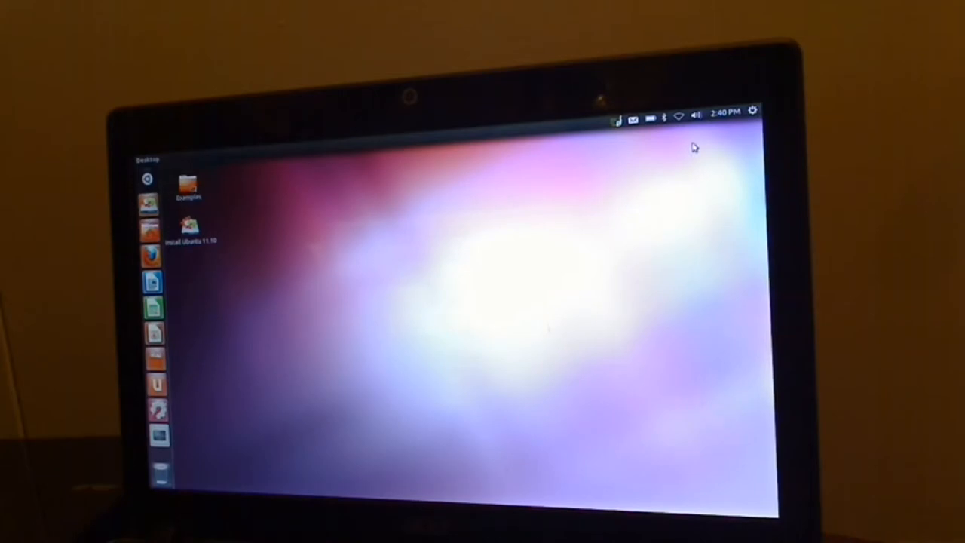
{"action": "mouse_move", "coordinate": [731, 135]}
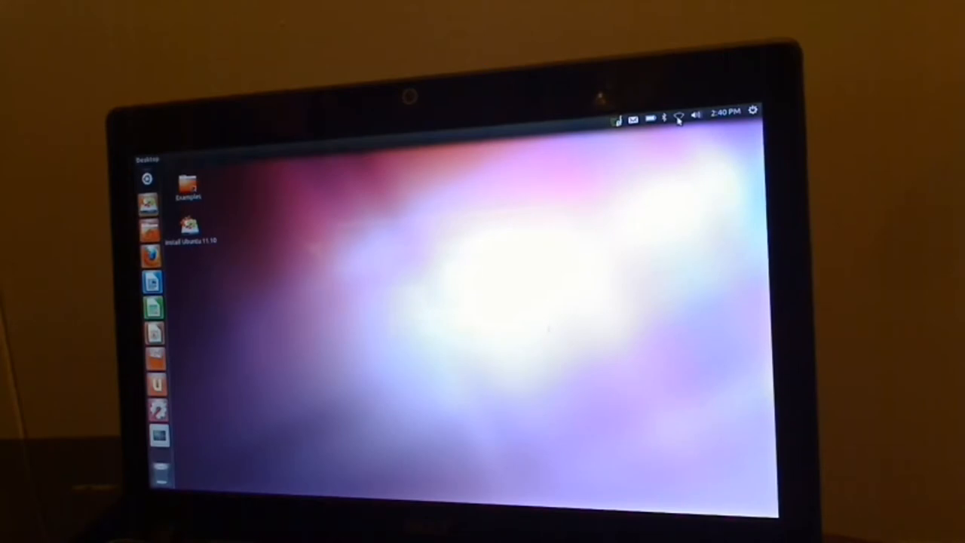
{"action": "left_click", "coordinate": [678, 114]}
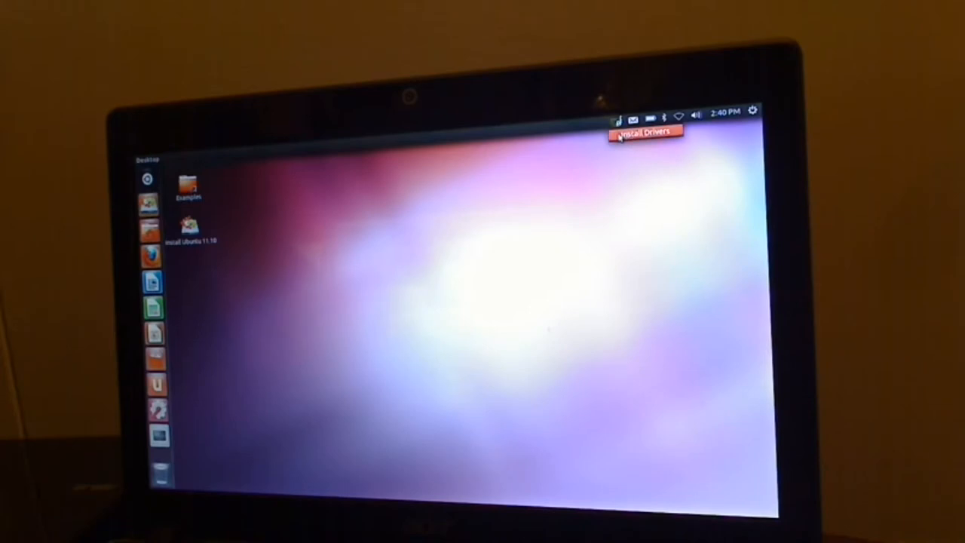
{"action": "left_click", "coordinate": [643, 135]}
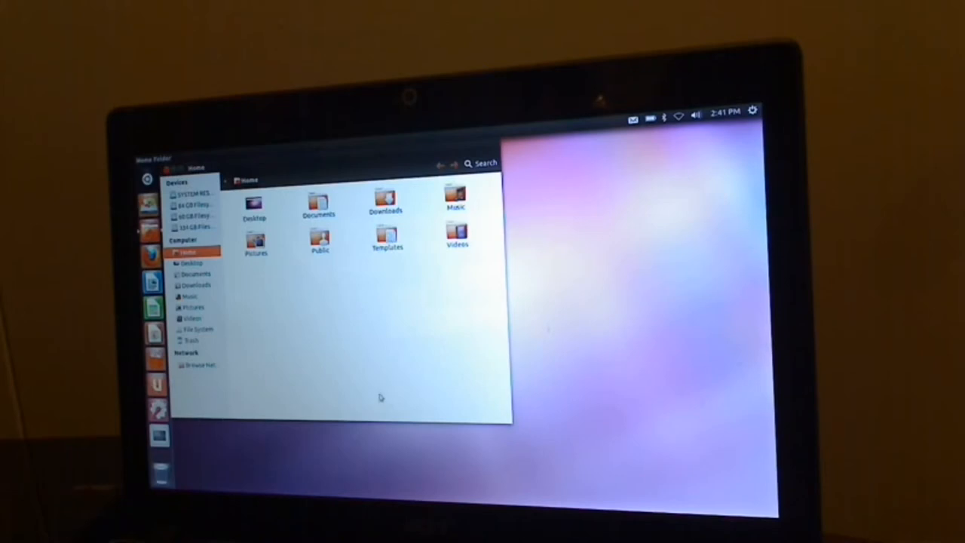
{"action": "mouse_move", "coordinate": [264, 228]}
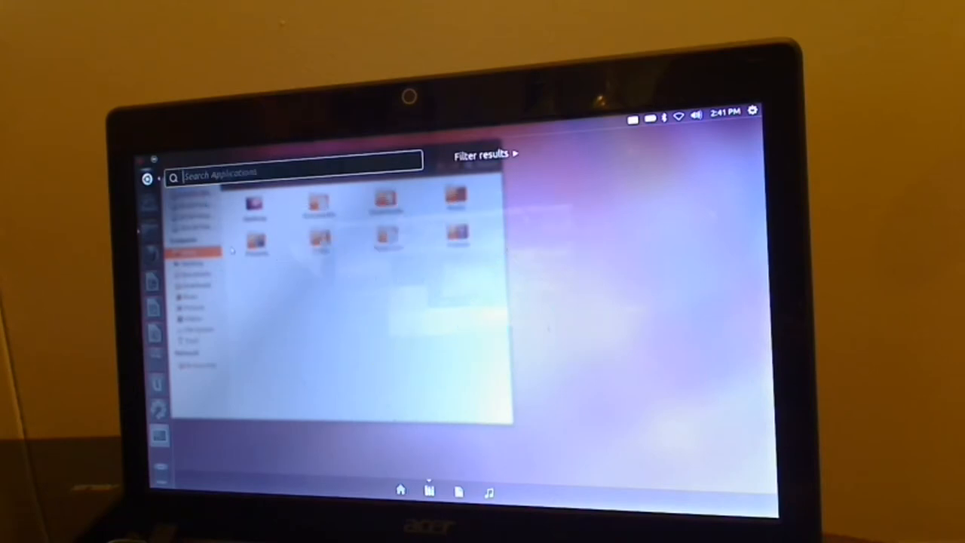
{"action": "mouse_move", "coordinate": [151, 254]}
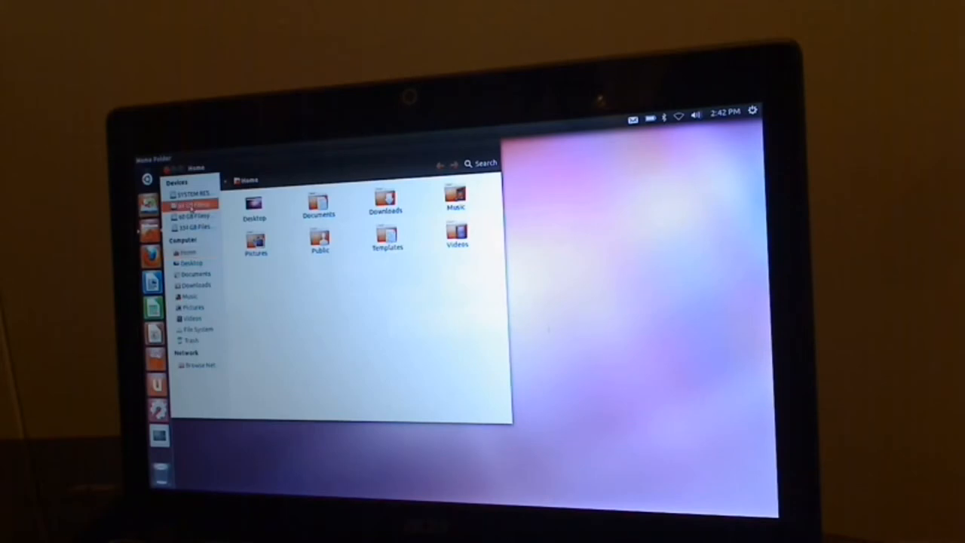
Open the 84 GB Windows drive, peek at the 60 GB filesystem, then return.
{"action": "left_click", "coordinate": [191, 204]}
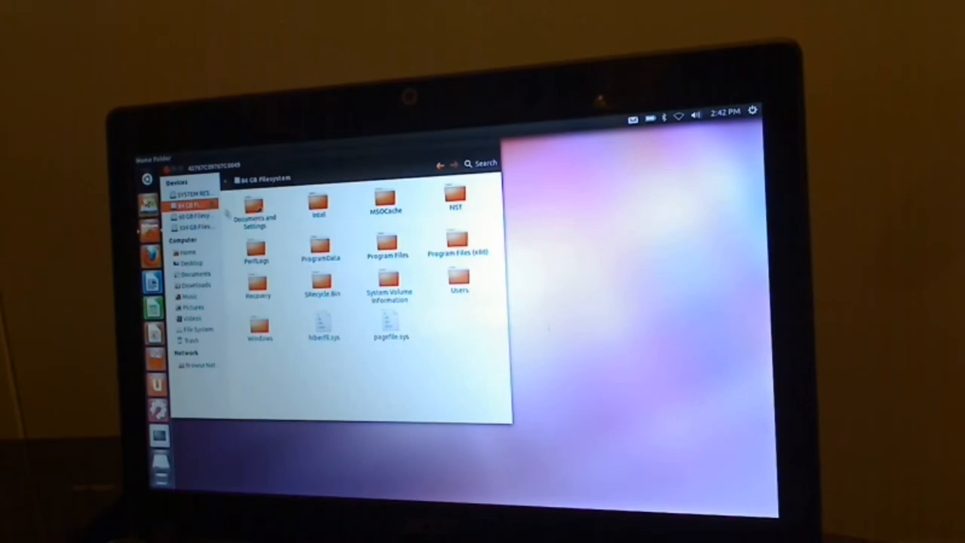
{"action": "mouse_move", "coordinate": [193, 217]}
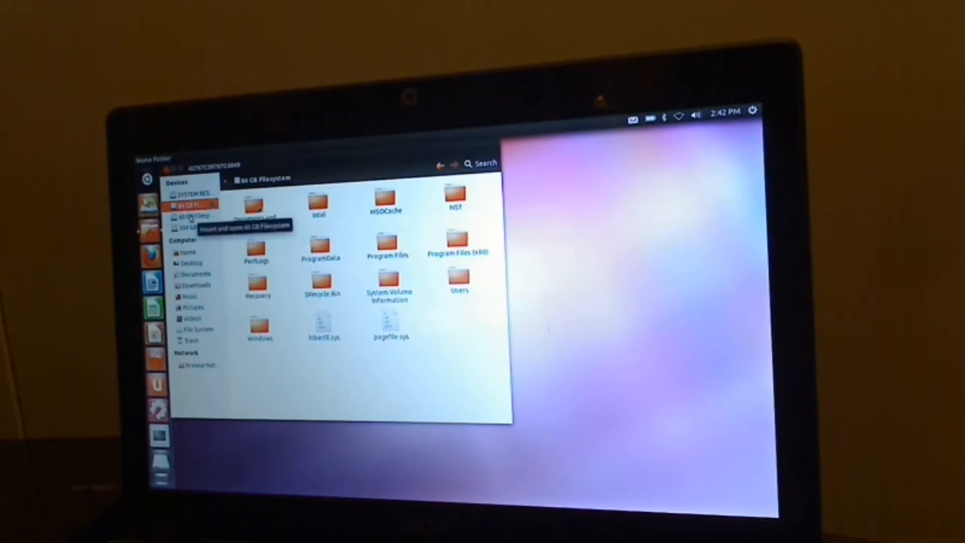
{"action": "left_click", "coordinate": [192, 216]}
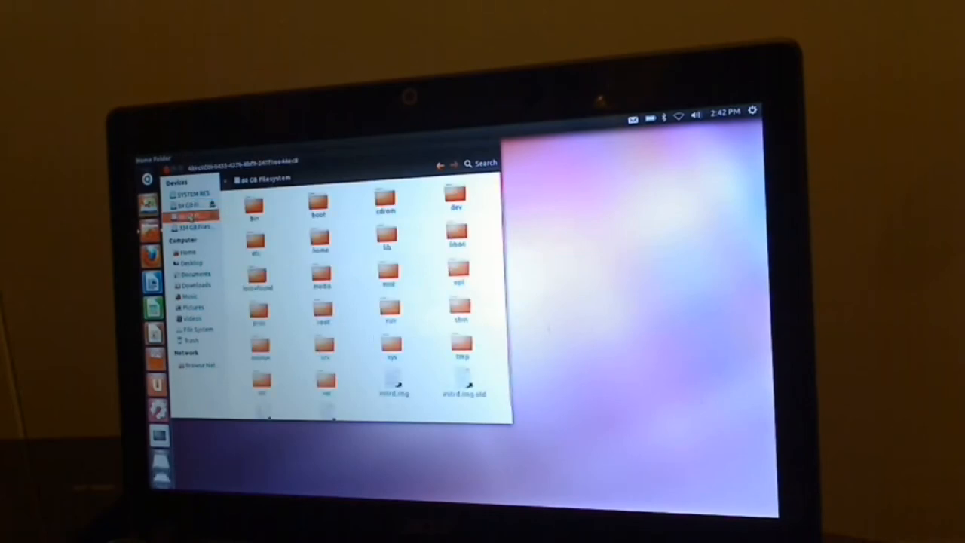
{"action": "left_click", "coordinate": [192, 215]}
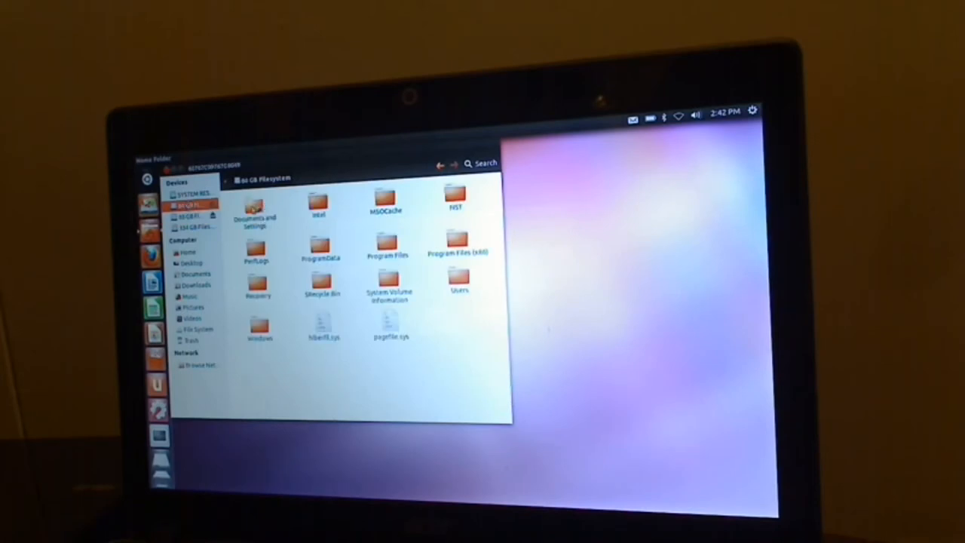
Look into Documents and Settings, open Users and a user's profile folder, then unmount the drive.
{"action": "double_click", "coordinate": [254, 210]}
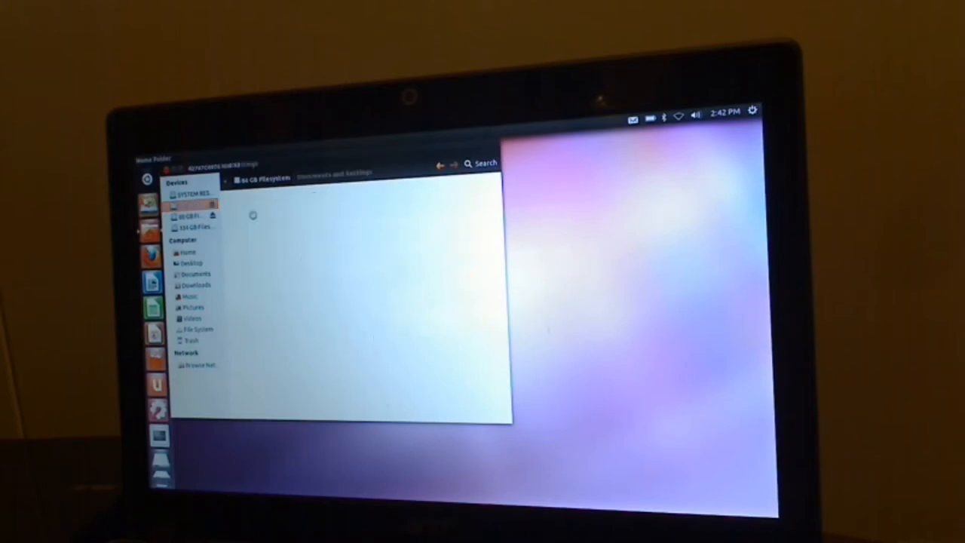
{"action": "double_click", "coordinate": [336, 172]}
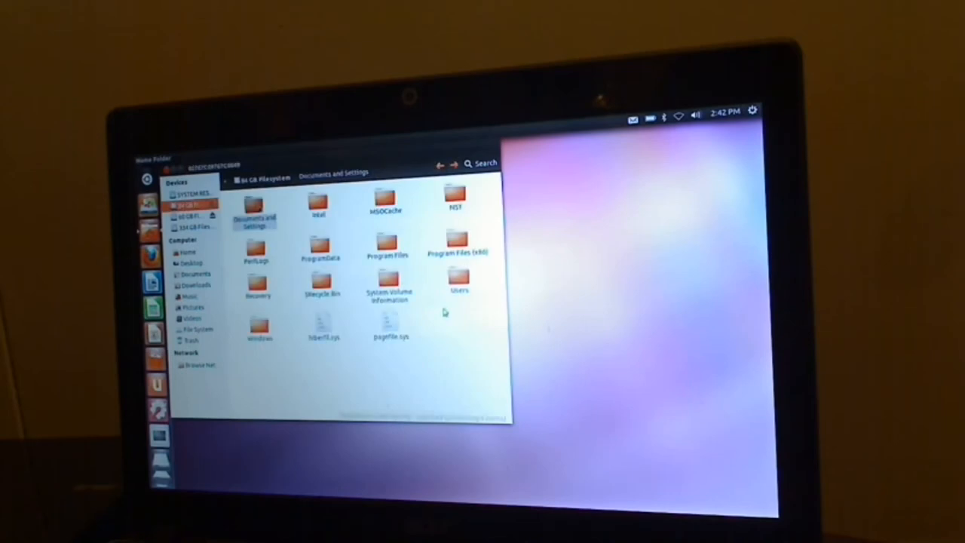
{"action": "double_click", "coordinate": [459, 283]}
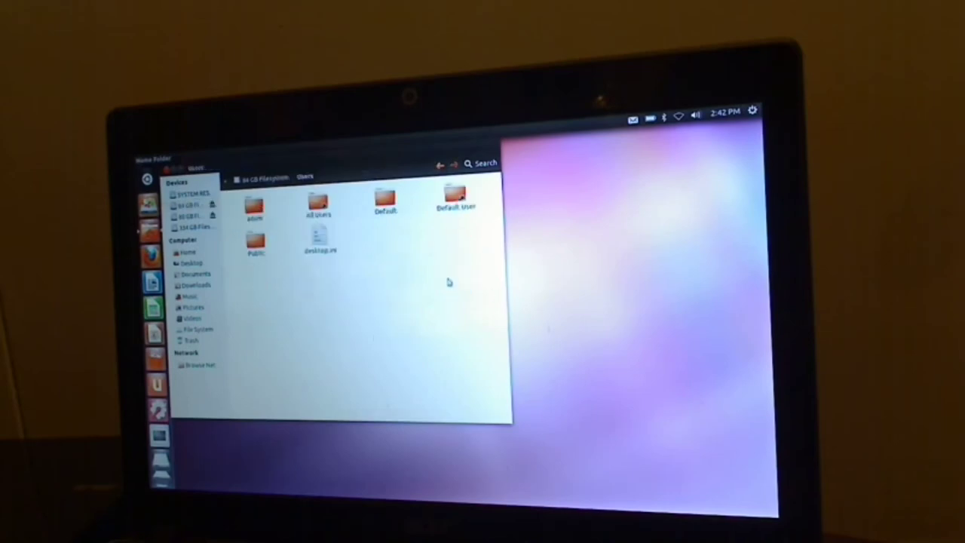
{"action": "double_click", "coordinate": [254, 204]}
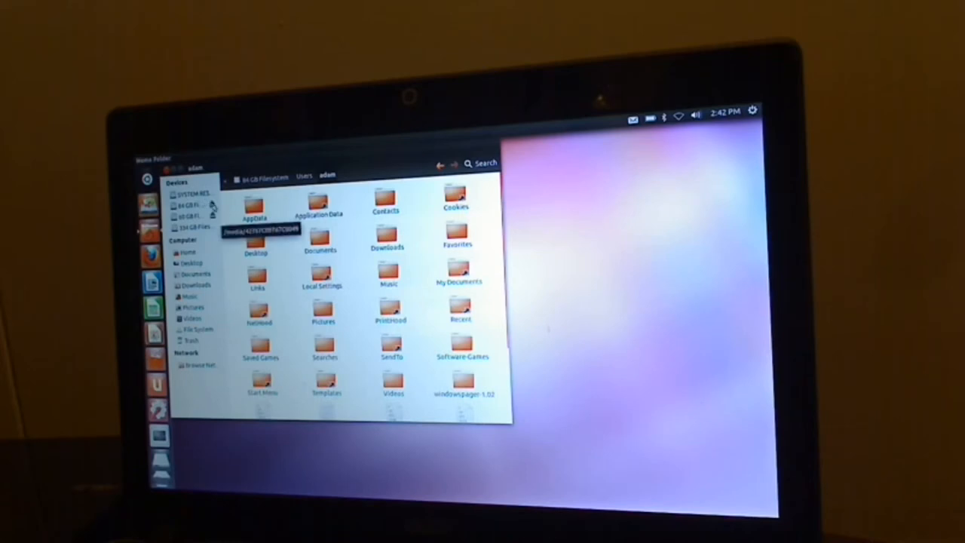
{"action": "left_click", "coordinate": [188, 252]}
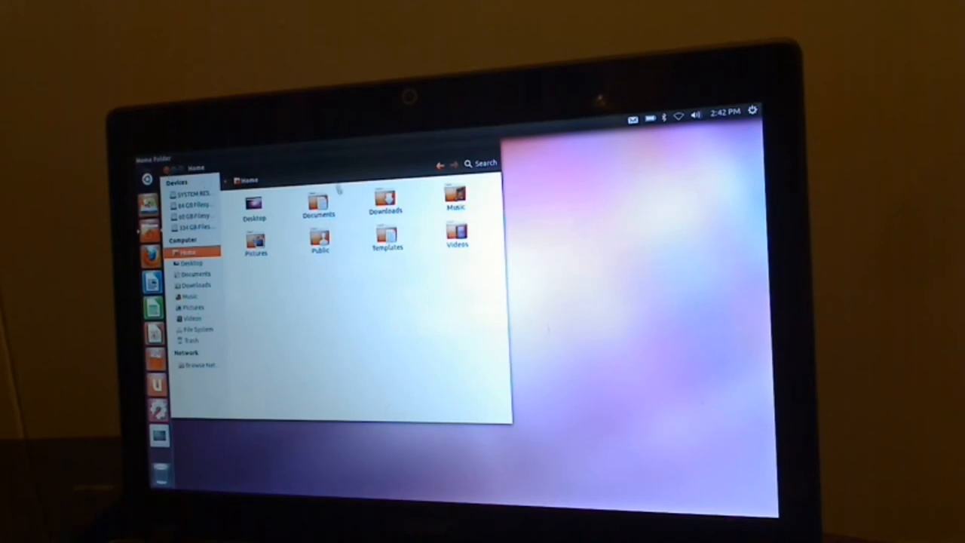
{"action": "mouse_move", "coordinate": [230, 165]}
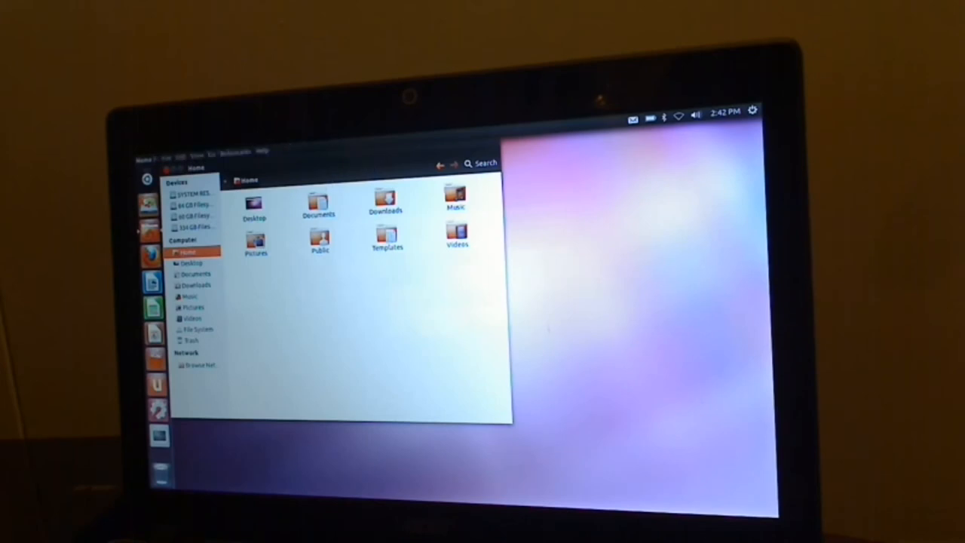
Restore the Home window and launch LibreOffice Writer from the Launcher for an Untitled document.
{"action": "left_click", "coordinate": [167, 150]}
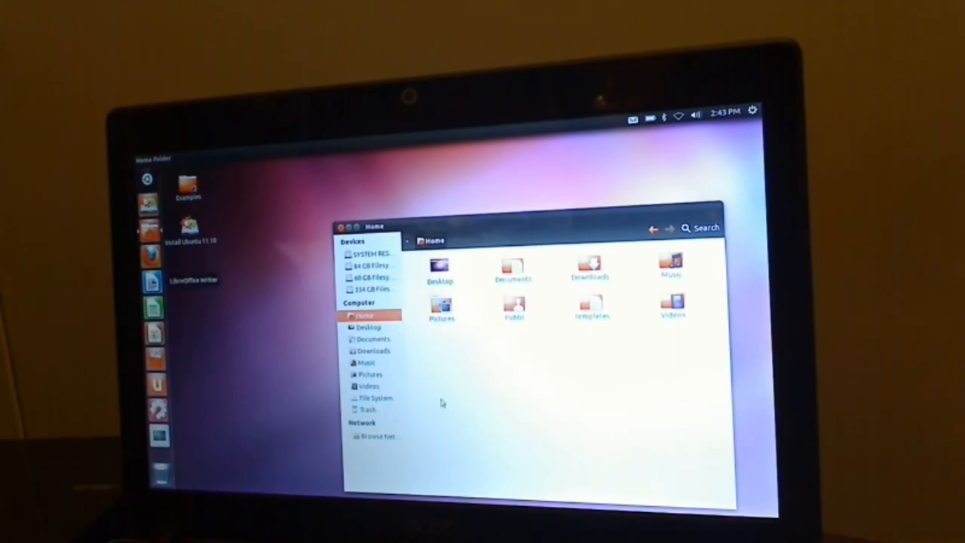
{"action": "left_click", "coordinate": [151, 281]}
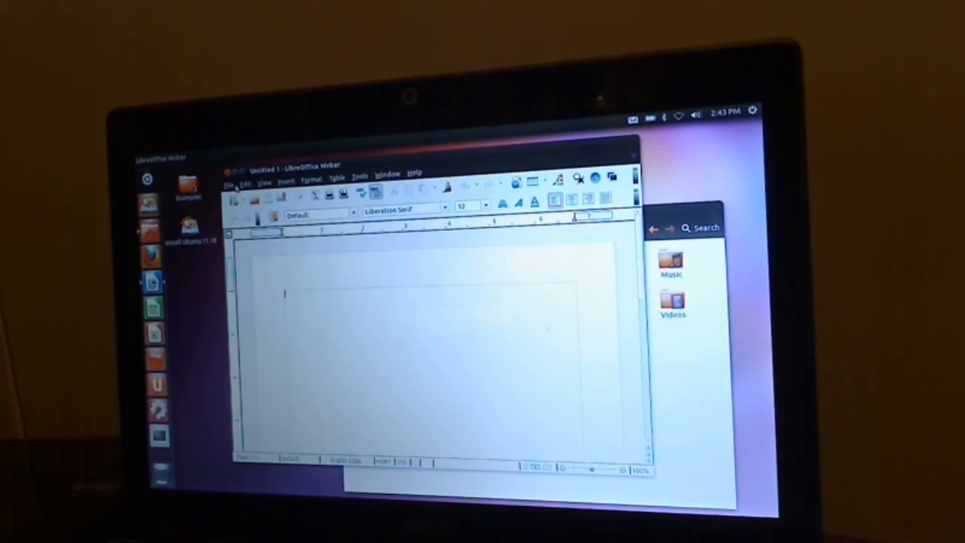
{"action": "left_click", "coordinate": [263, 184]}
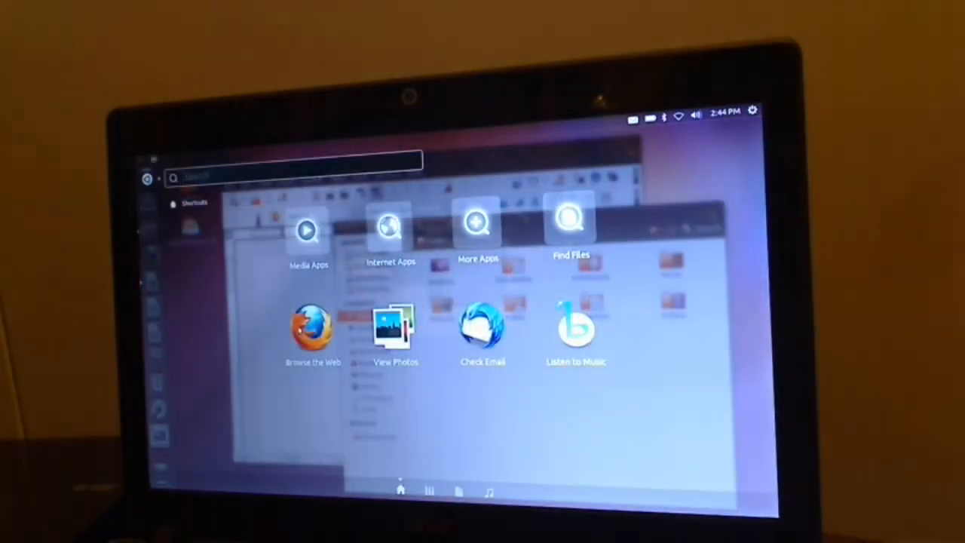
Search the Dash for 'ter' to launch Terminal.
{"action": "type", "text": "ter"}
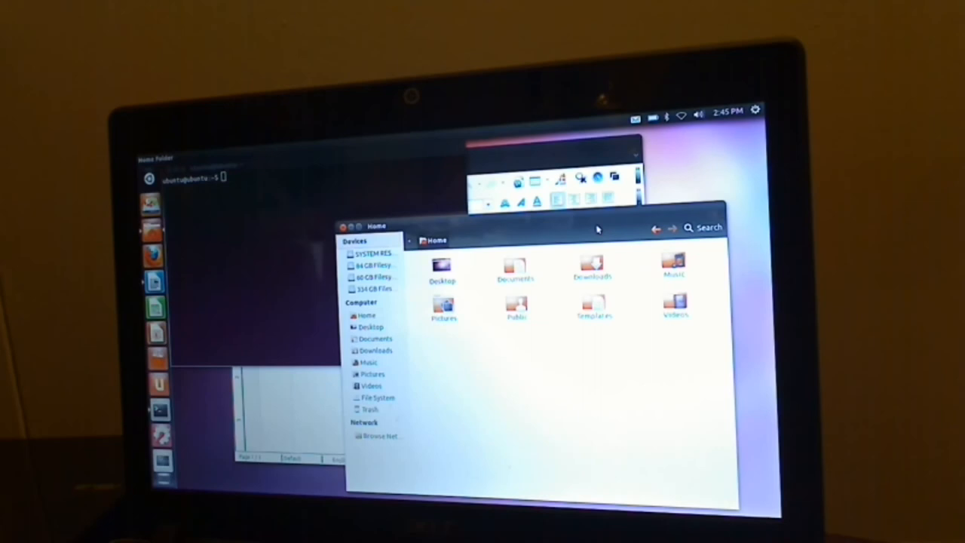
Choose Shut Down from the gear menu and confirm in the dialog.
{"action": "left_click", "coordinate": [756, 110]}
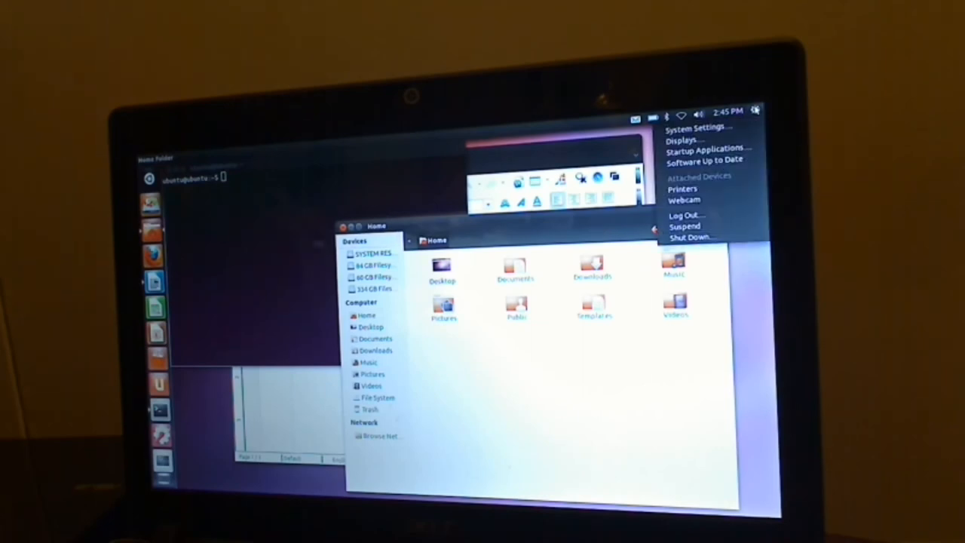
{"action": "mouse_move", "coordinate": [690, 237]}
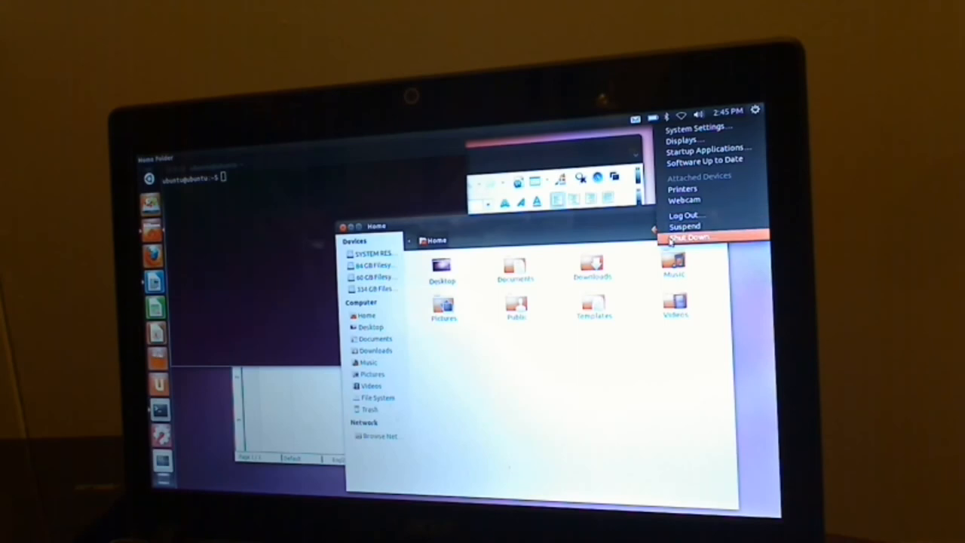
{"action": "left_click", "coordinate": [690, 237]}
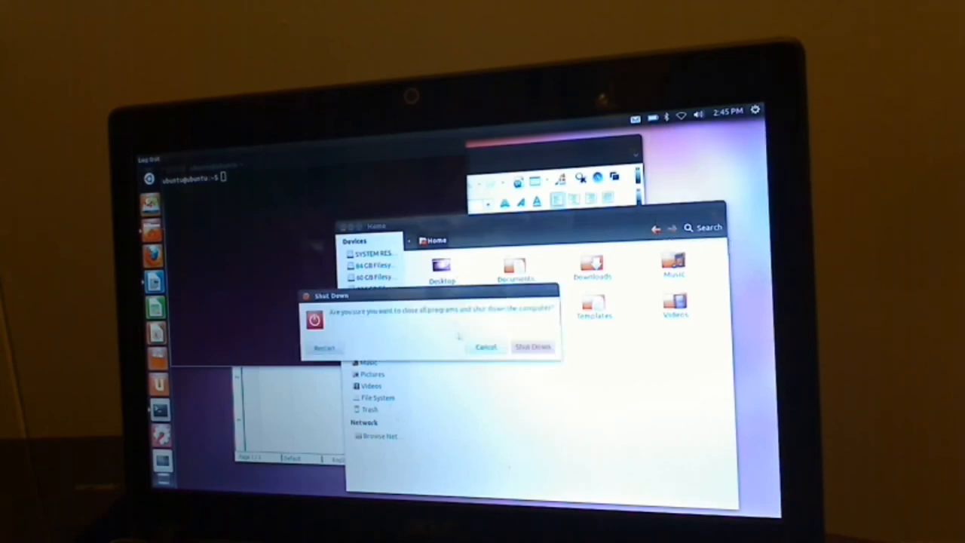
{"action": "left_click", "coordinate": [486, 347]}
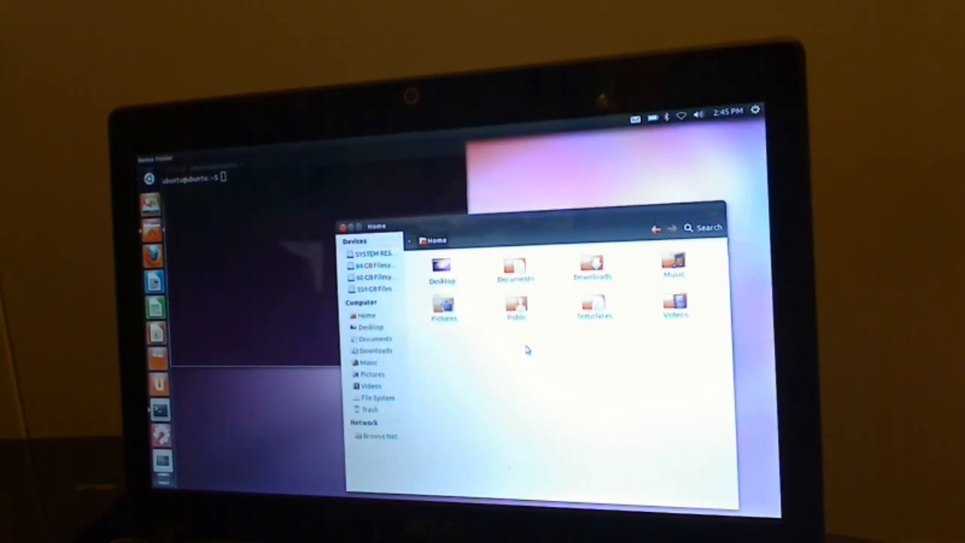